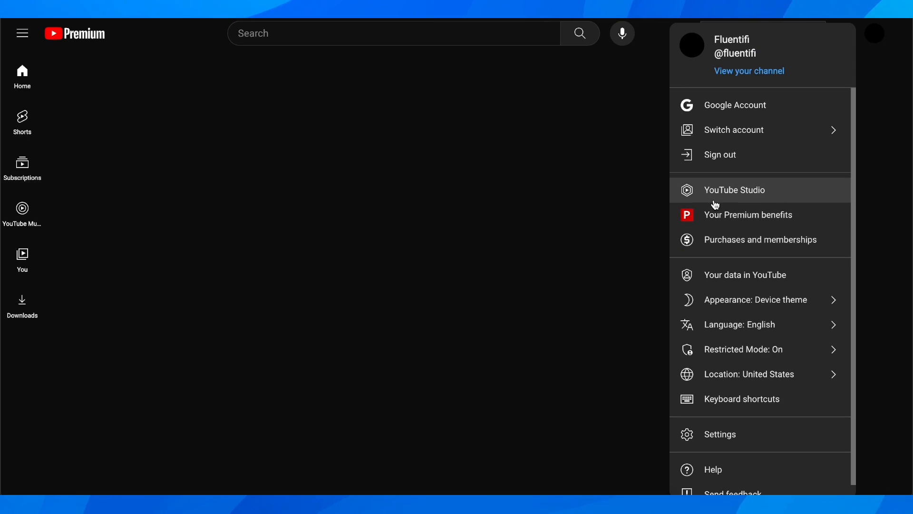
pyautogui.moveTo(756, 197)
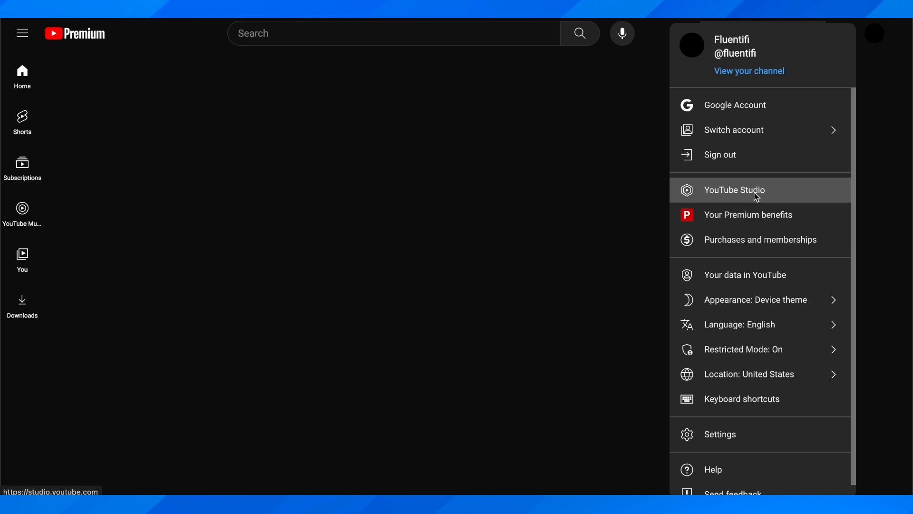
# Open YouTube Studio from the account menu to reach the channel dashboard.
pyautogui.click(736, 190)
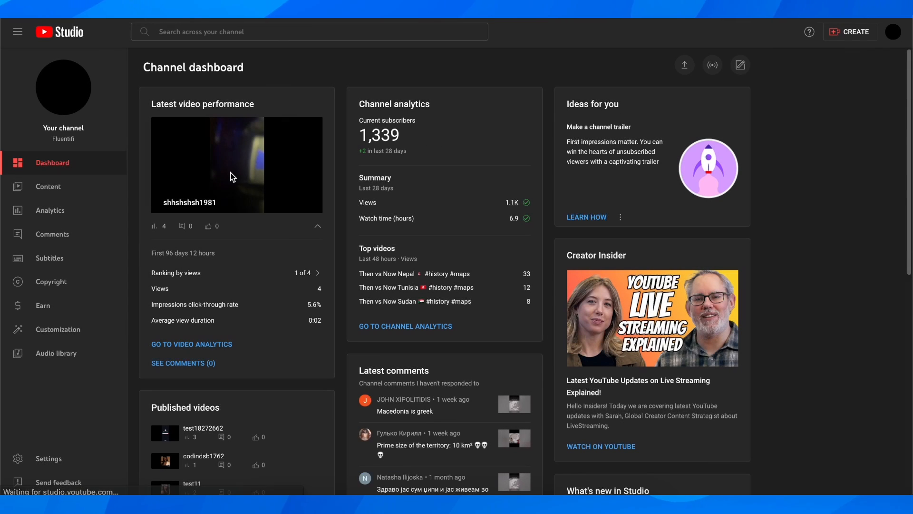
# Go to Customization and reach the channel settings showing country and keywords.
pyautogui.click(58, 329)
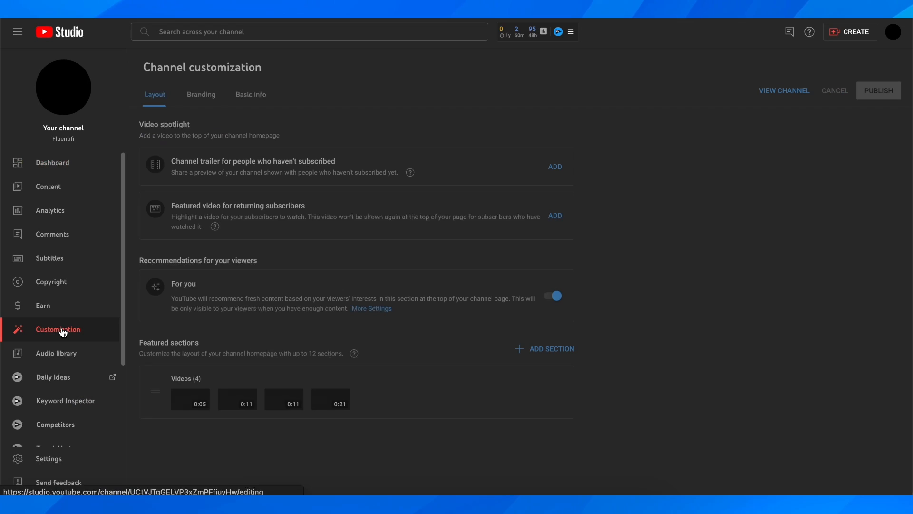
pyautogui.scroll(-3)
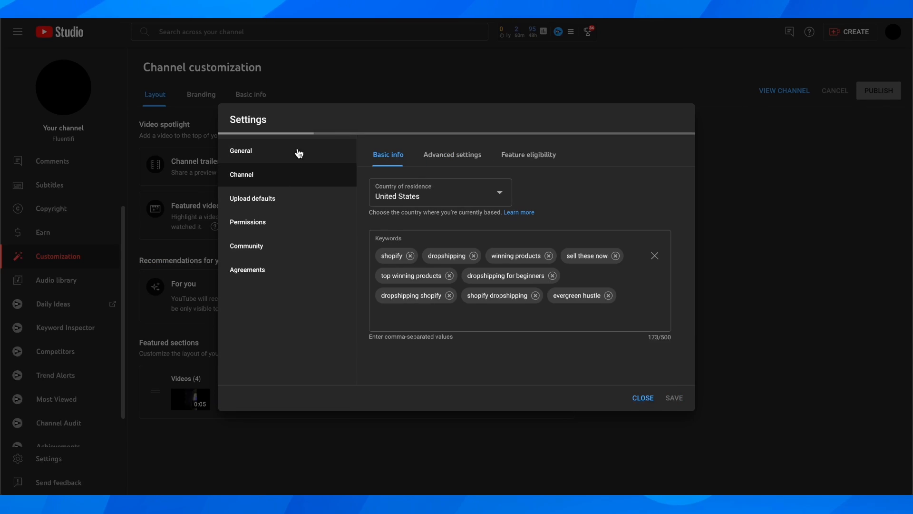
# Switch to Advanced settings covering audience, ads linking and automatic captions.
pyautogui.click(452, 154)
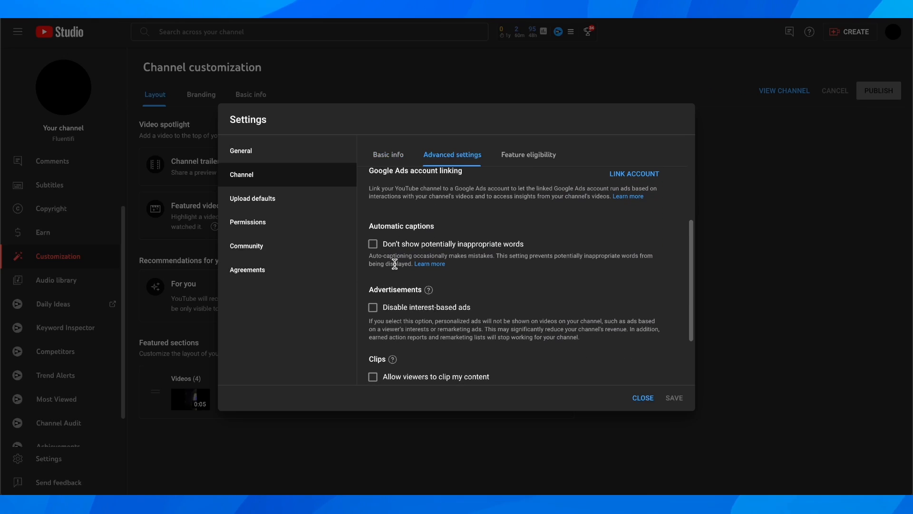
pyautogui.moveTo(453, 255)
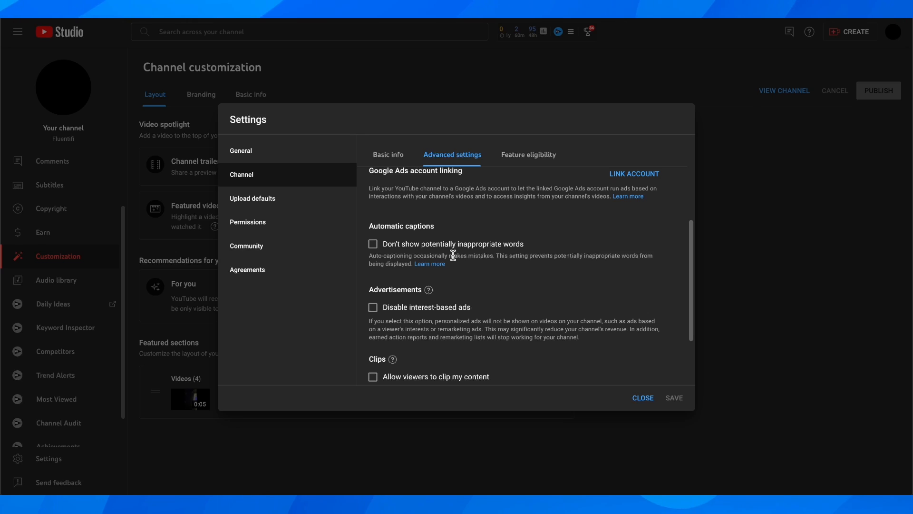
pyautogui.moveTo(399, 279)
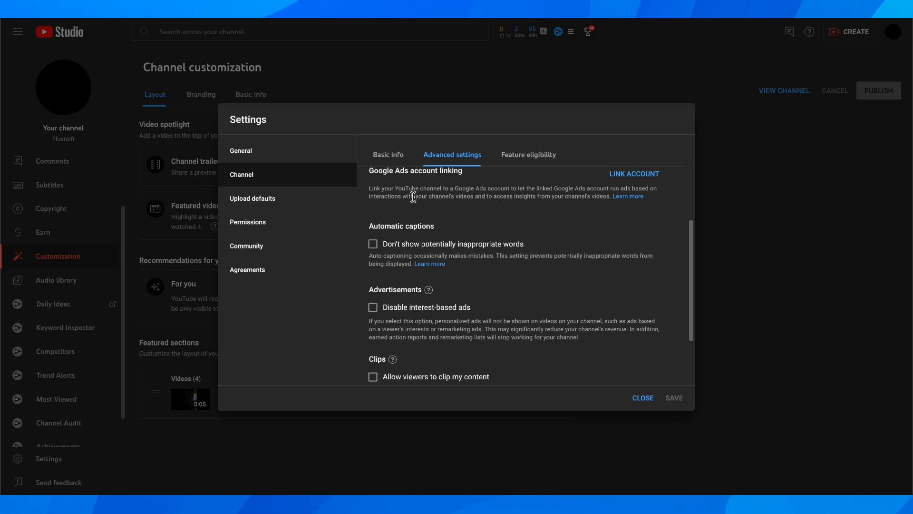
pyautogui.moveTo(458, 288)
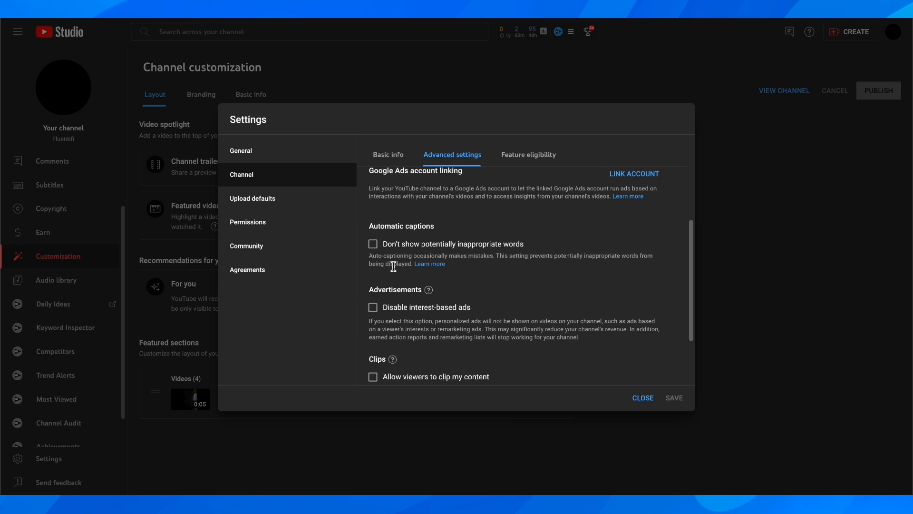
pyautogui.moveTo(450, 251)
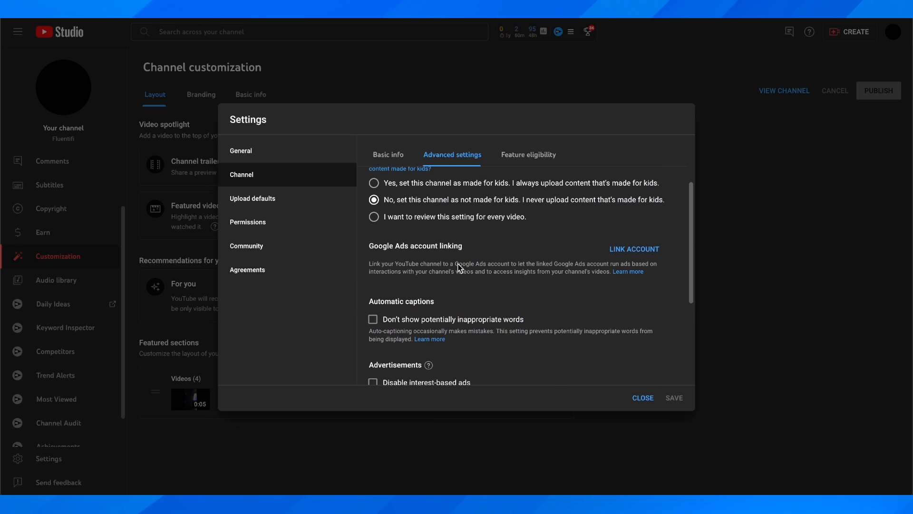
pyautogui.moveTo(447, 315)
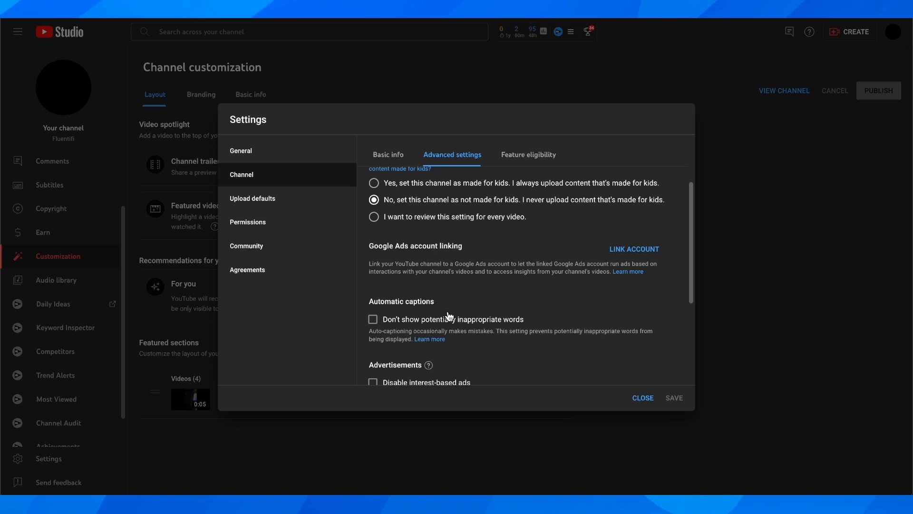
pyautogui.moveTo(546, 352)
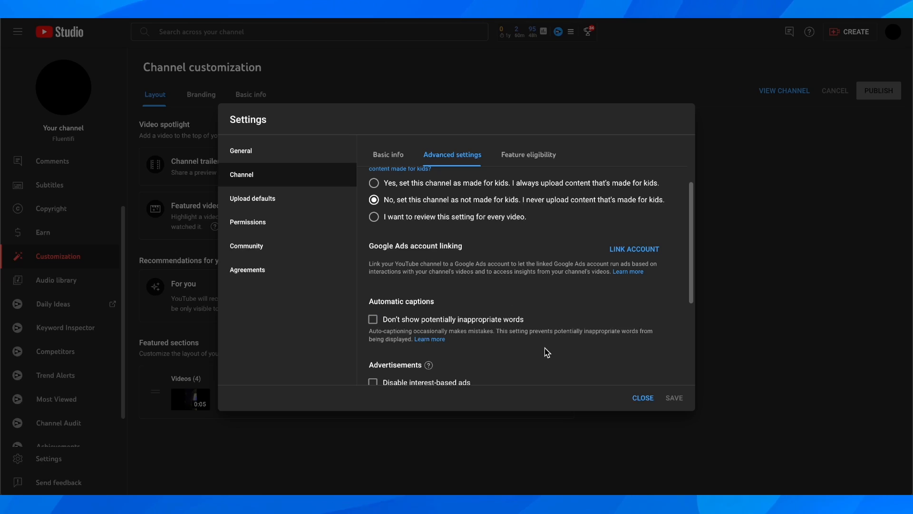